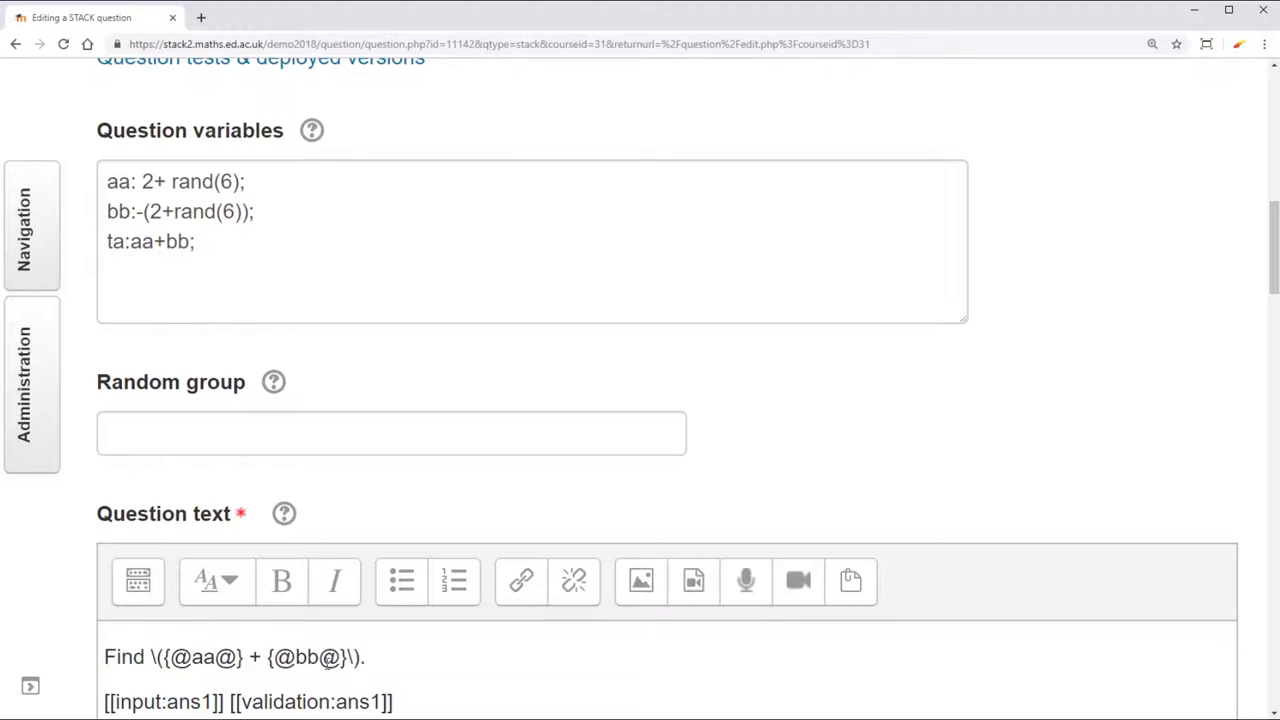
- Preview the question, which renders as Find 7 + −7, then return to editing
scroll("down", 3)
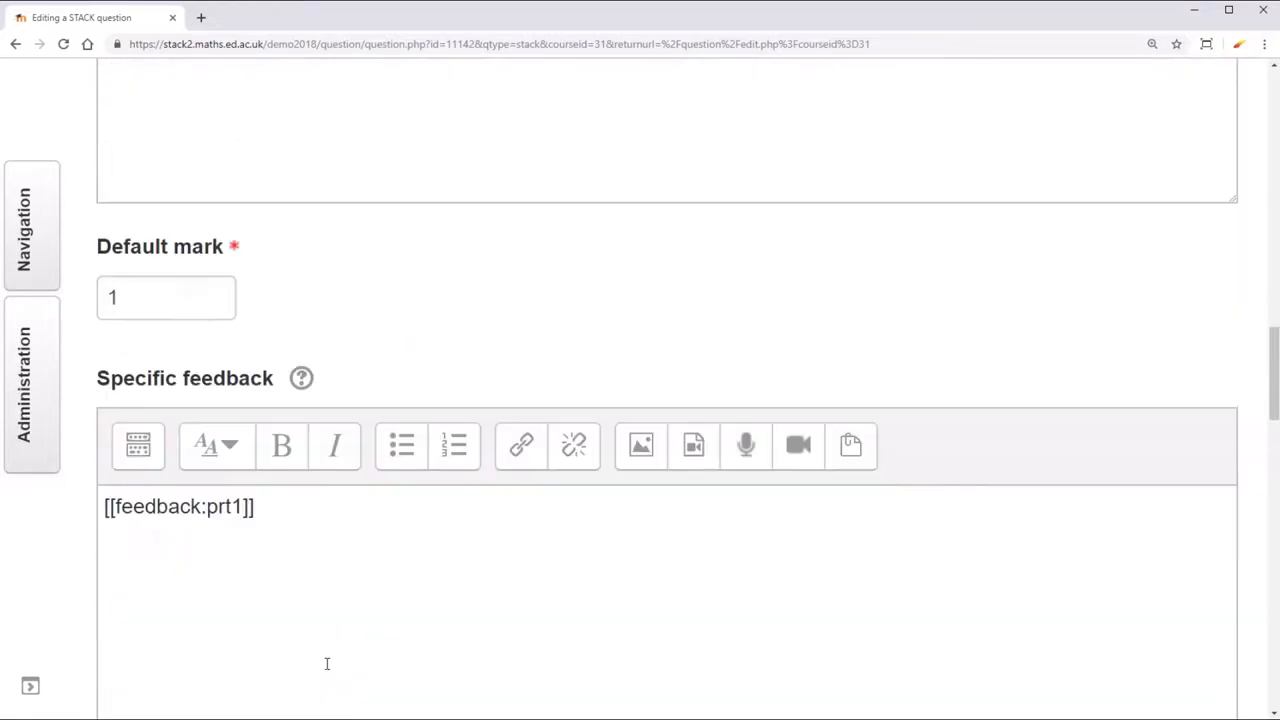
scroll("down", 3)
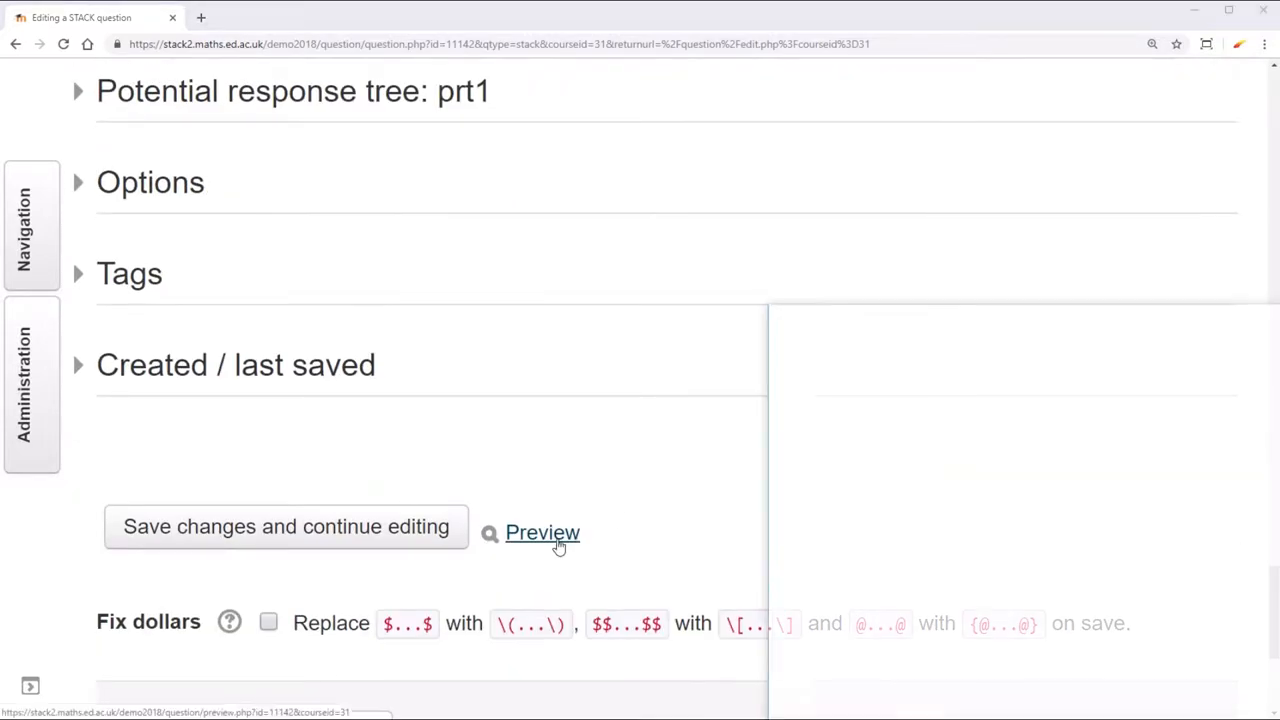
left_click(542, 532)
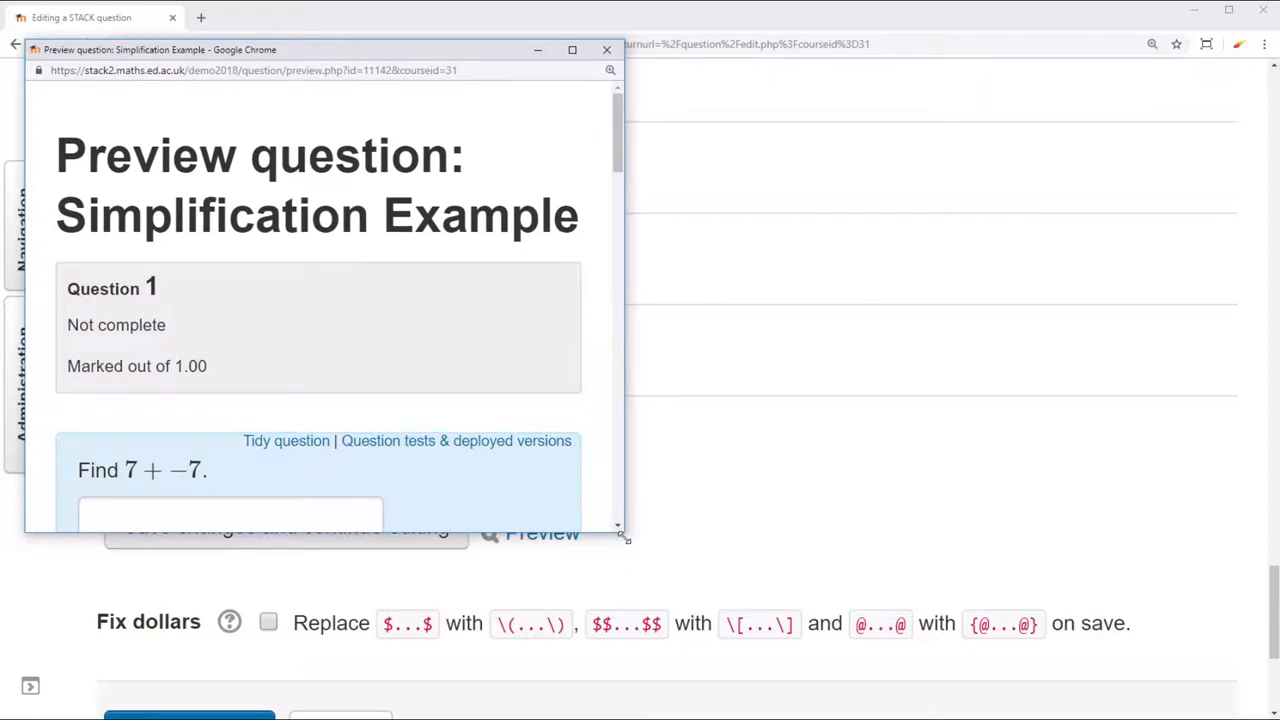
left_click(572, 48)
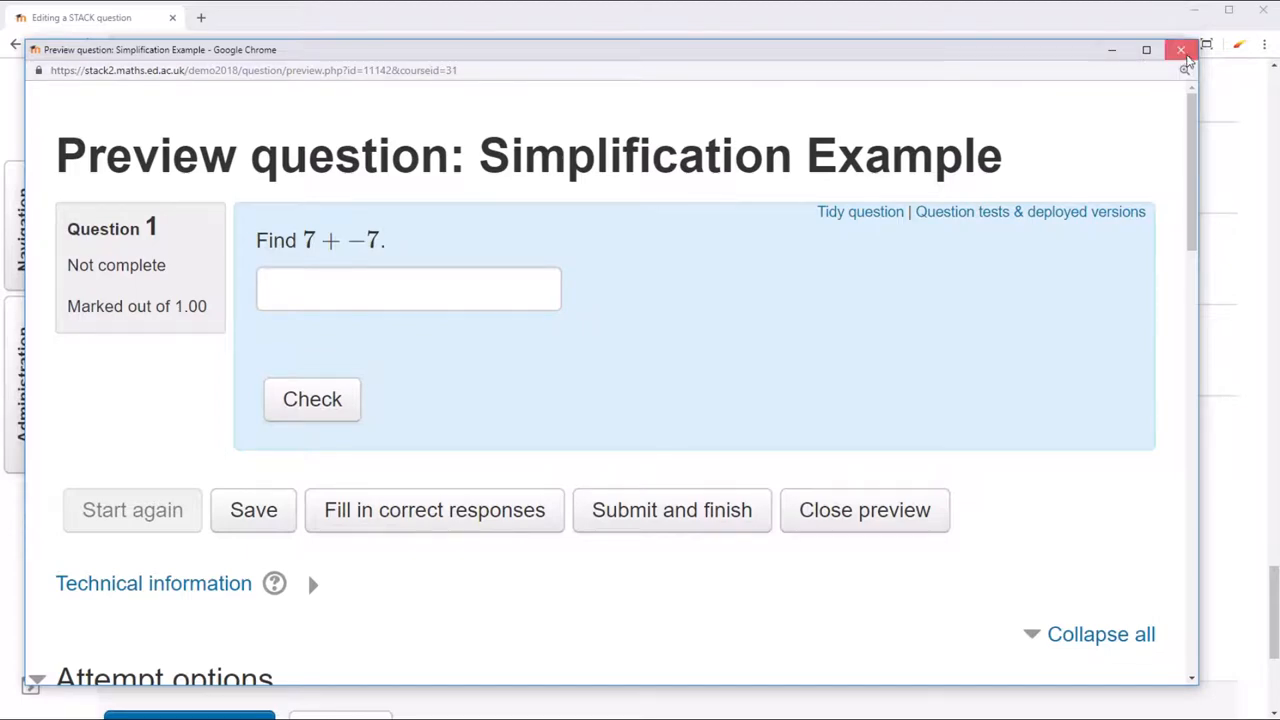
left_click(1180, 50)
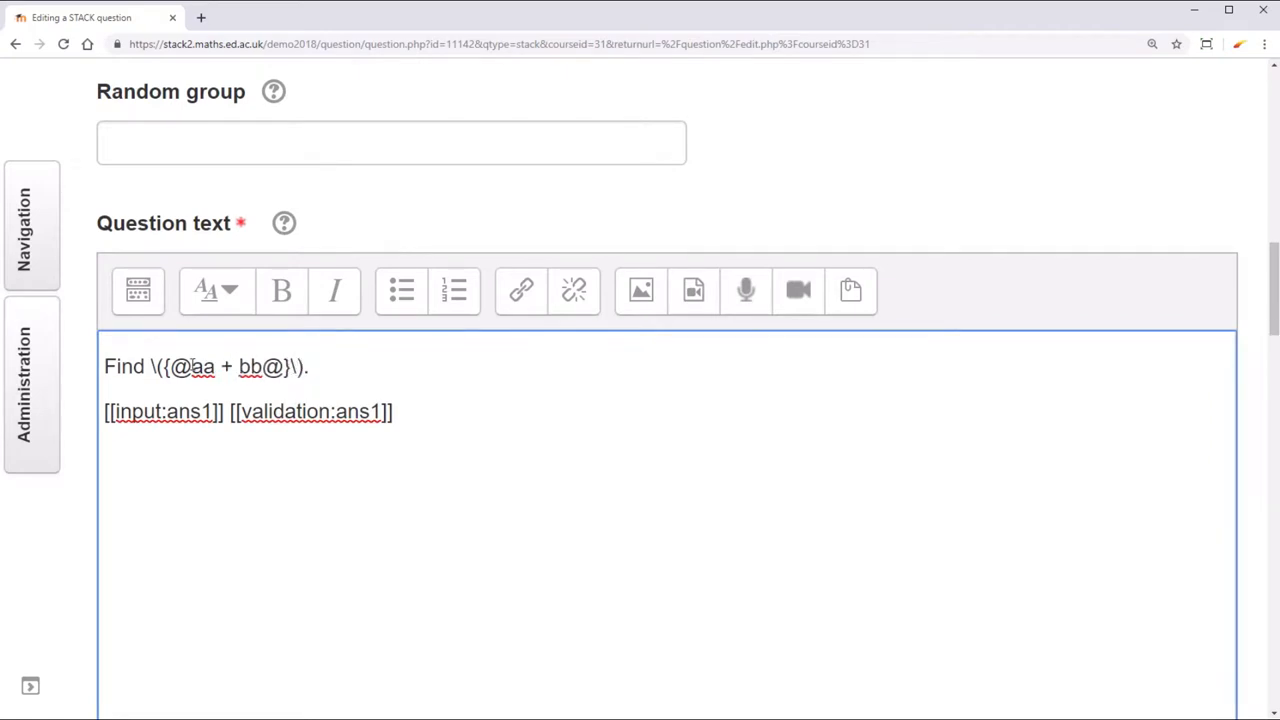
left_click_drag(192, 366, 262, 366)
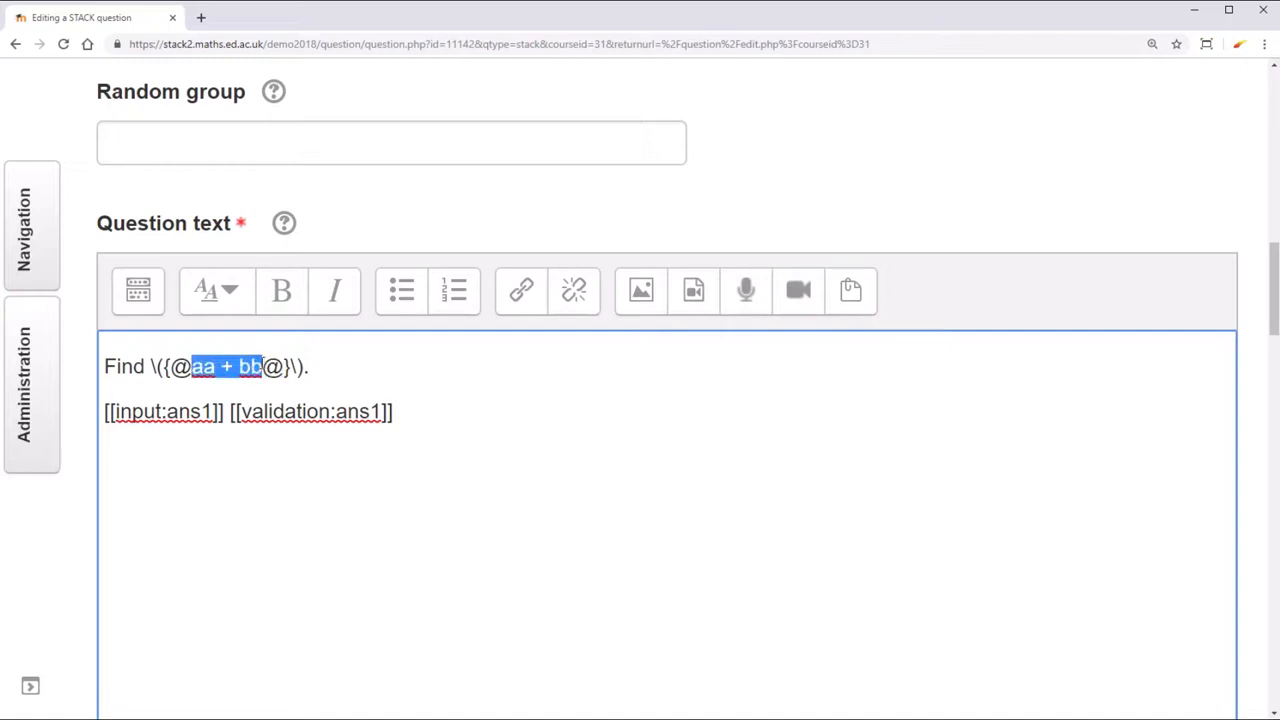
left_click(230, 366)
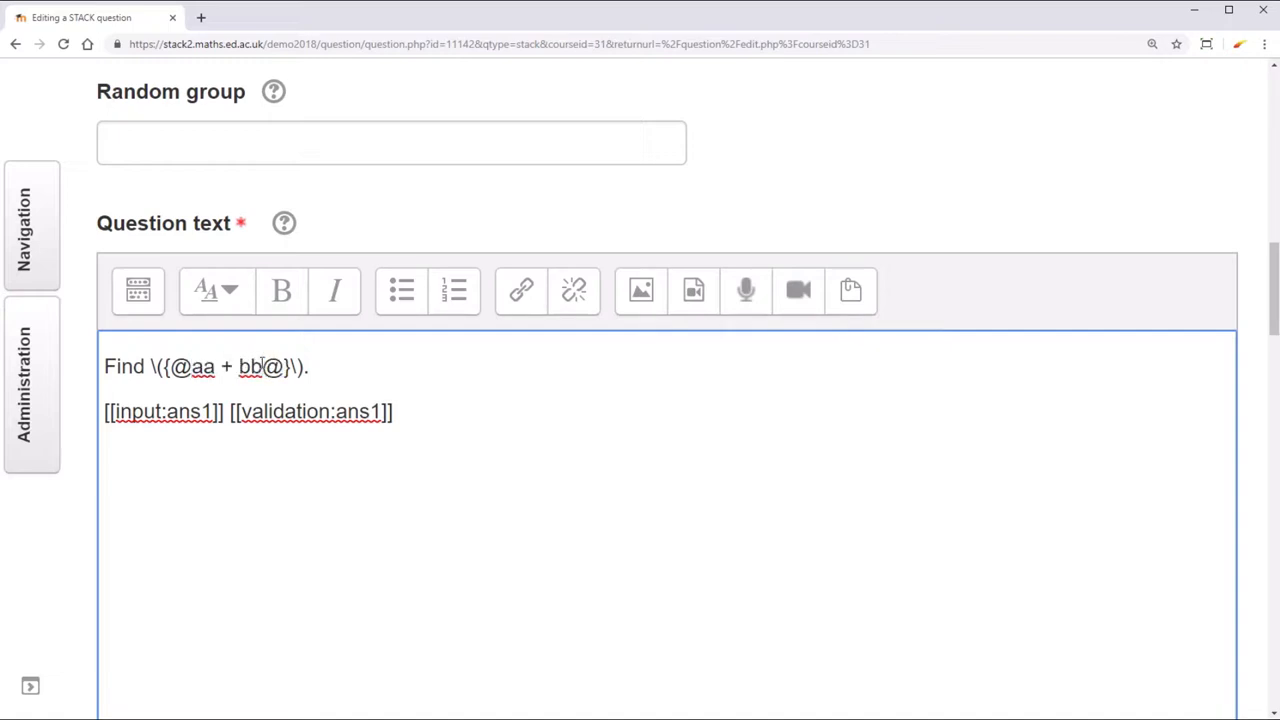
left_click(310, 366)
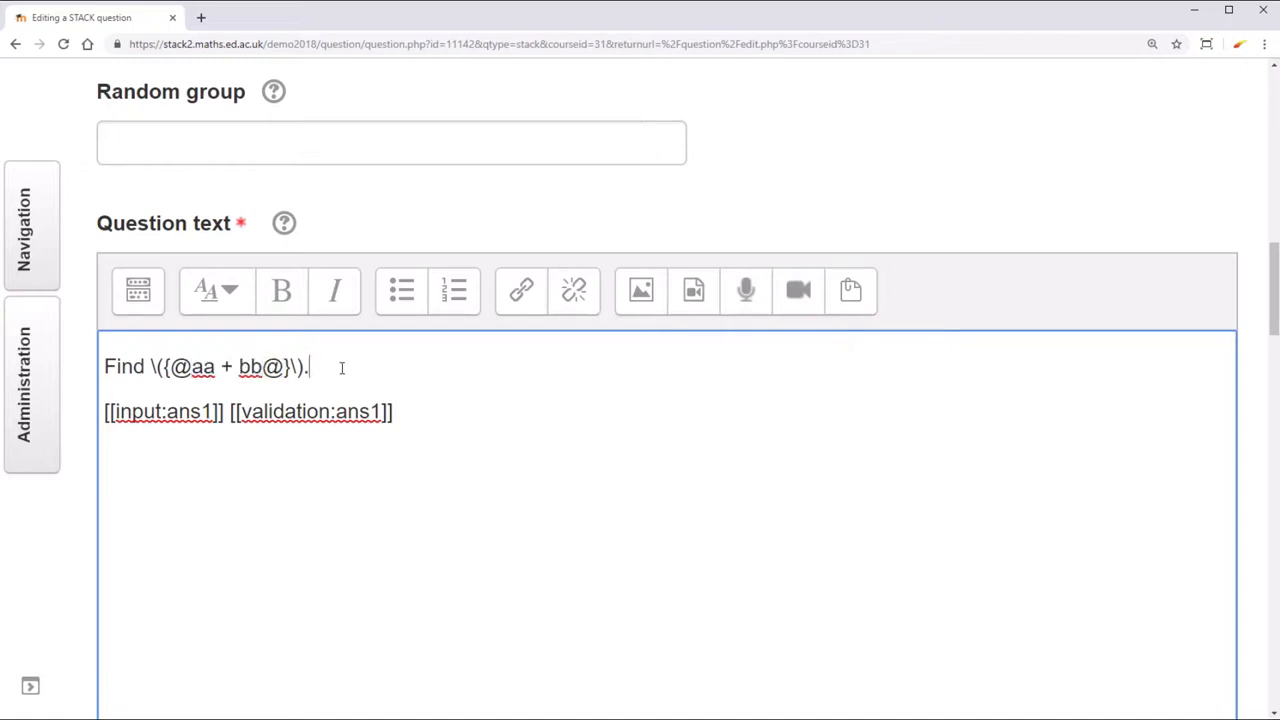
scroll("down", 3)
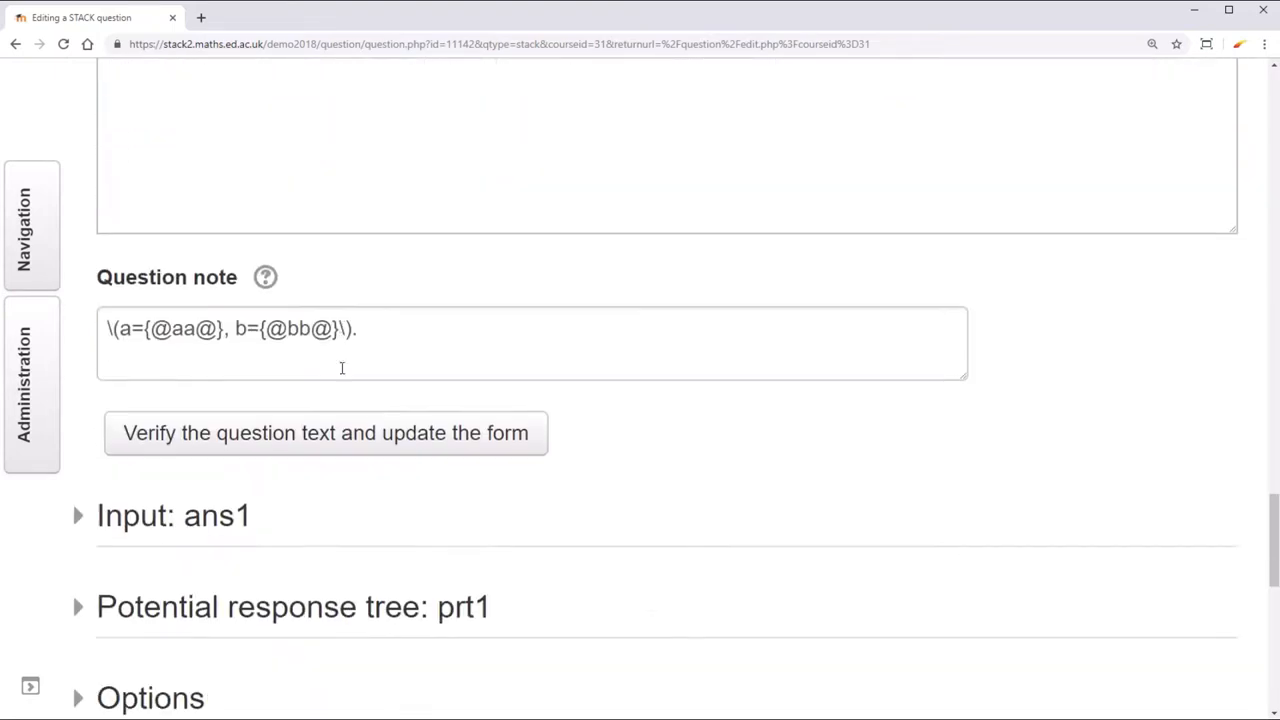
scroll("down", 3)
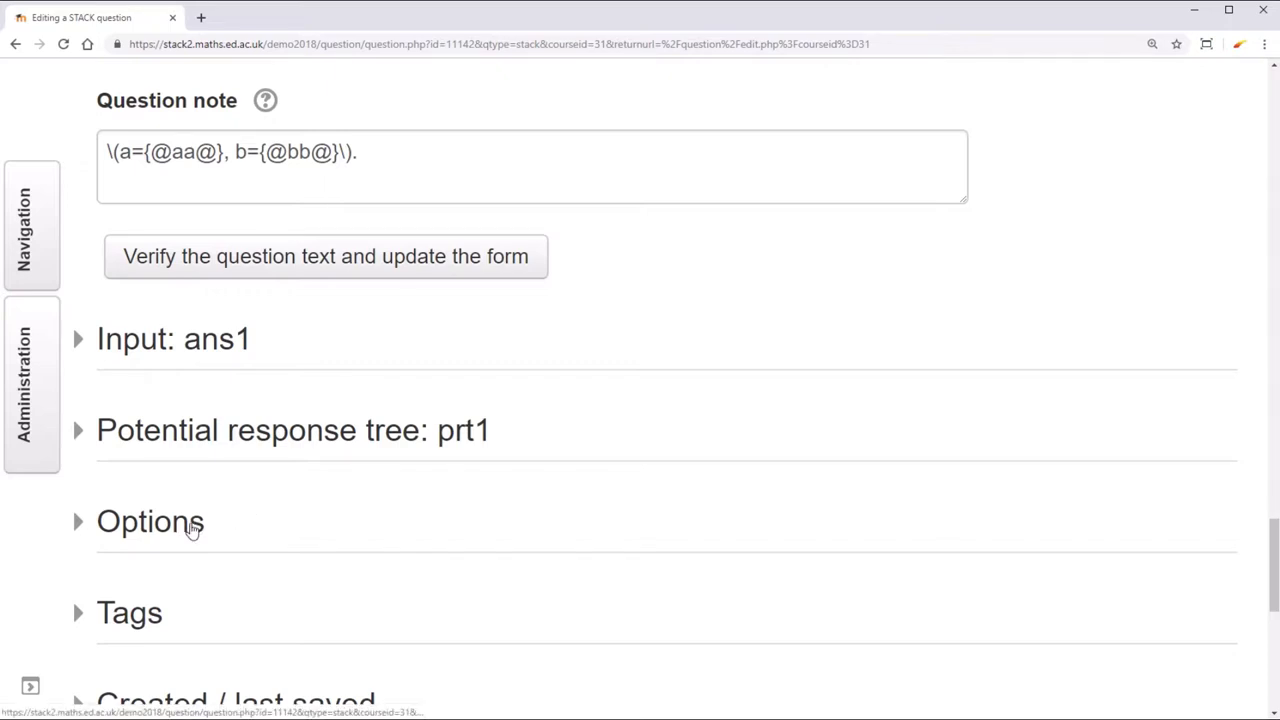
- In Options, set Question-level simplify from Yes to No
left_click(150, 520)
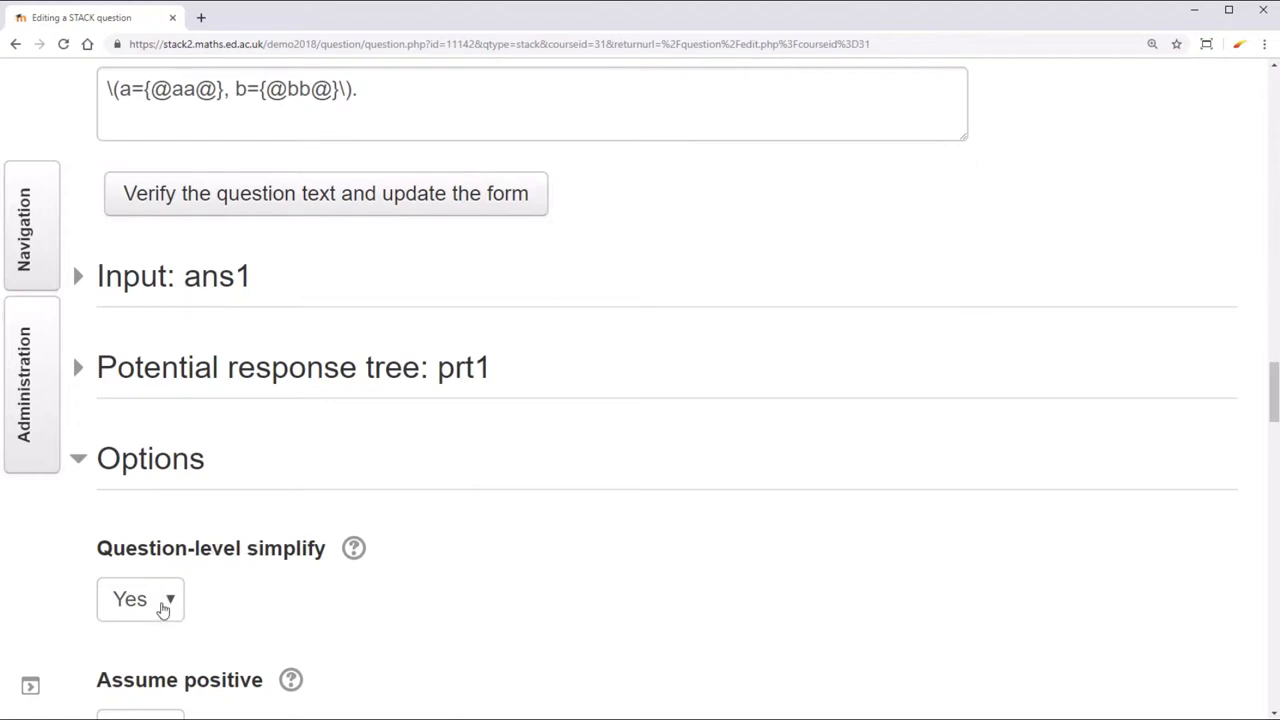
left_click(140, 598)
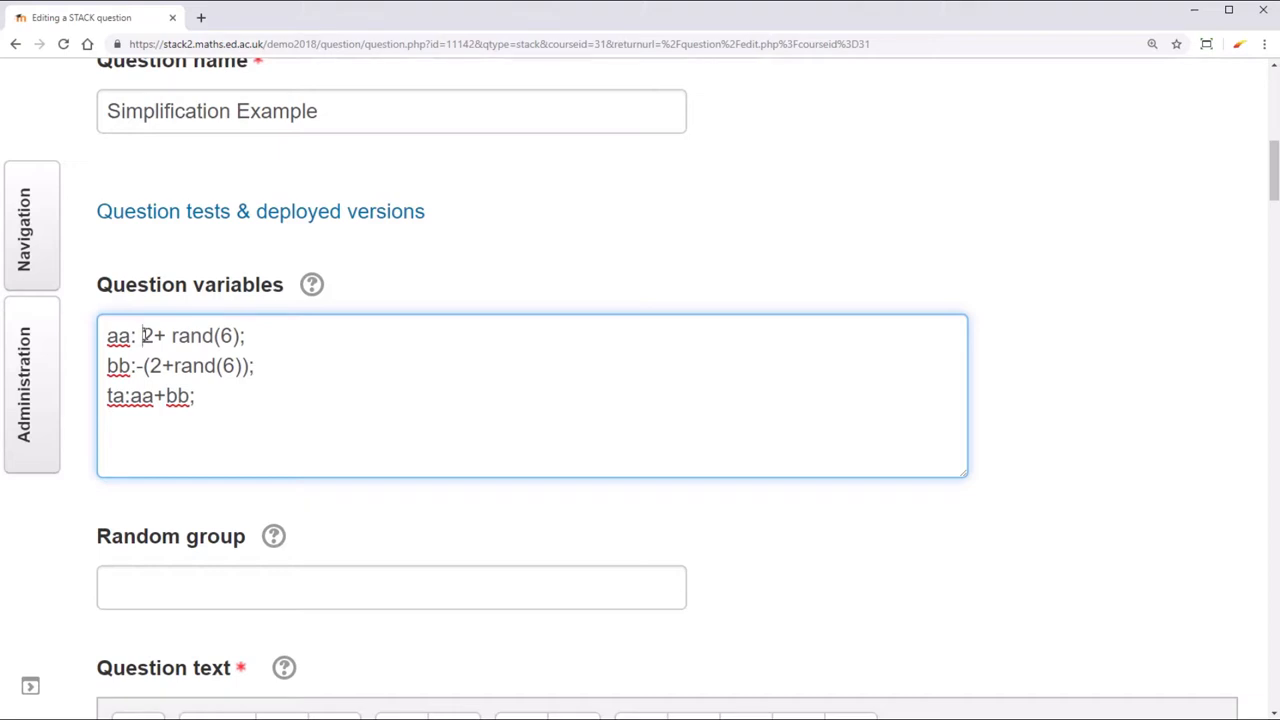
- Wrap the aa, bb and ta definitions with simp:true; first and simp:false; last in Question variables
type("ev(")
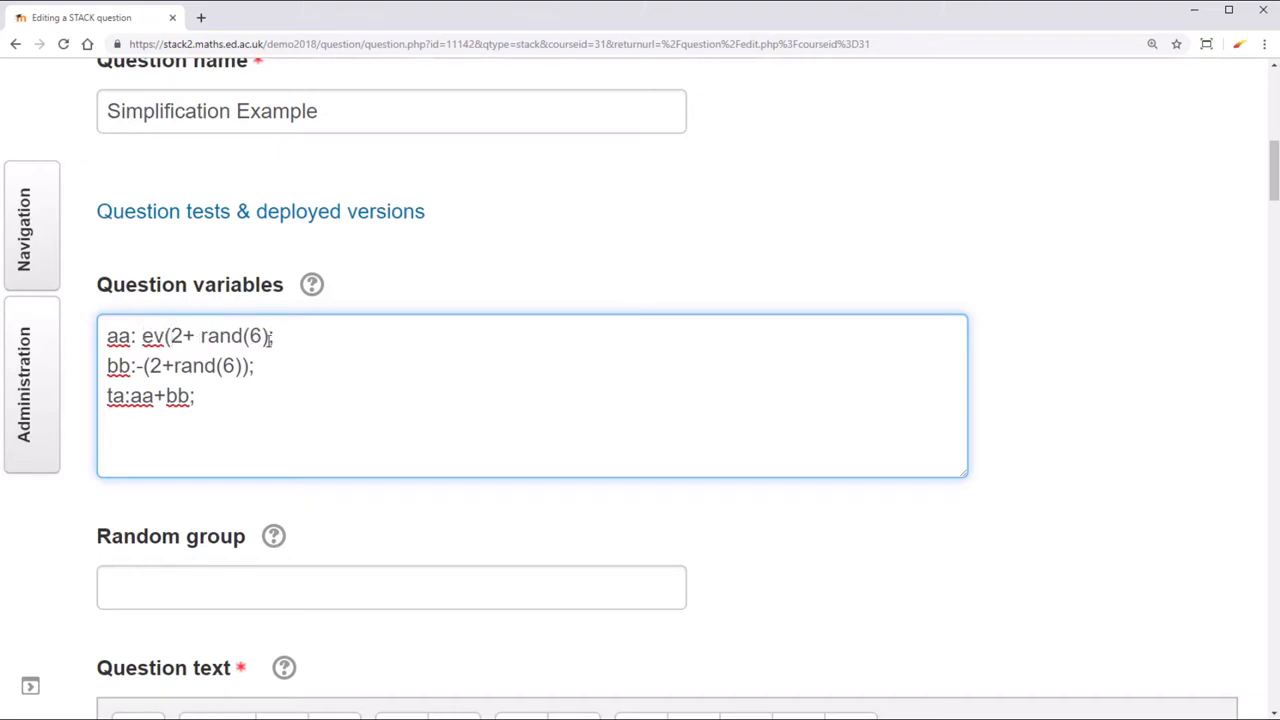
type("simp")
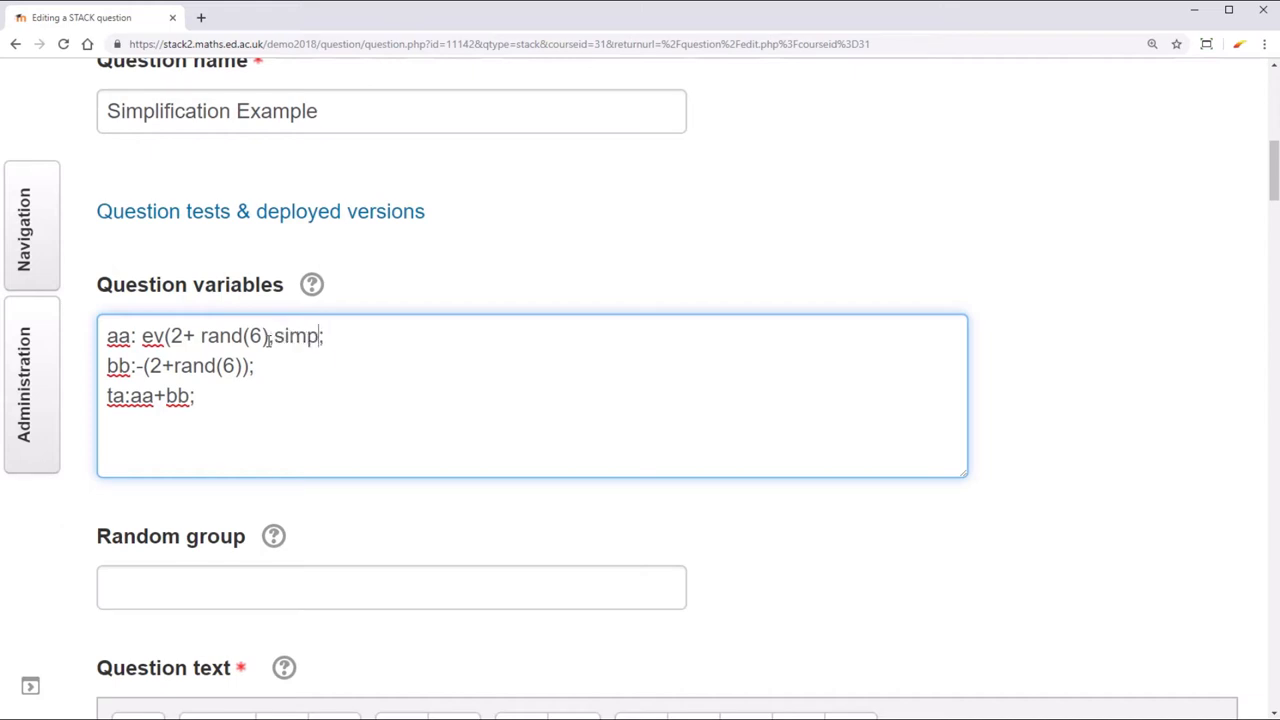
type(")")
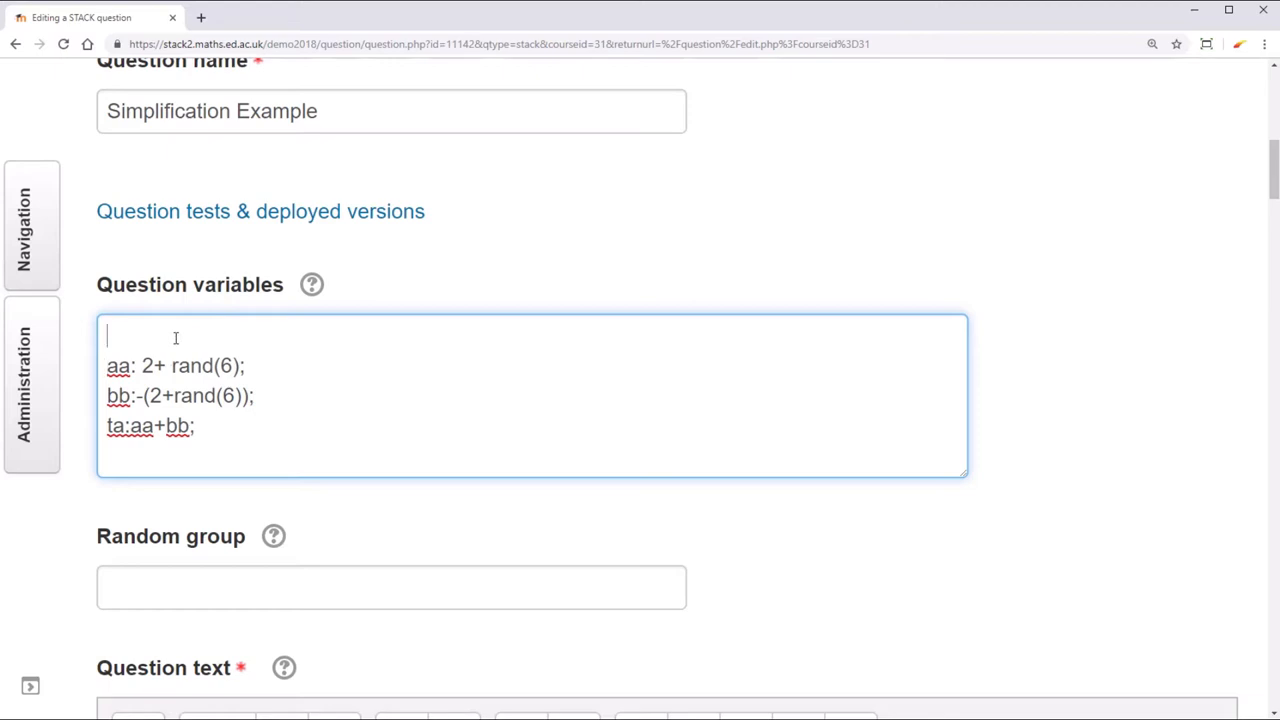
type("simp:true")
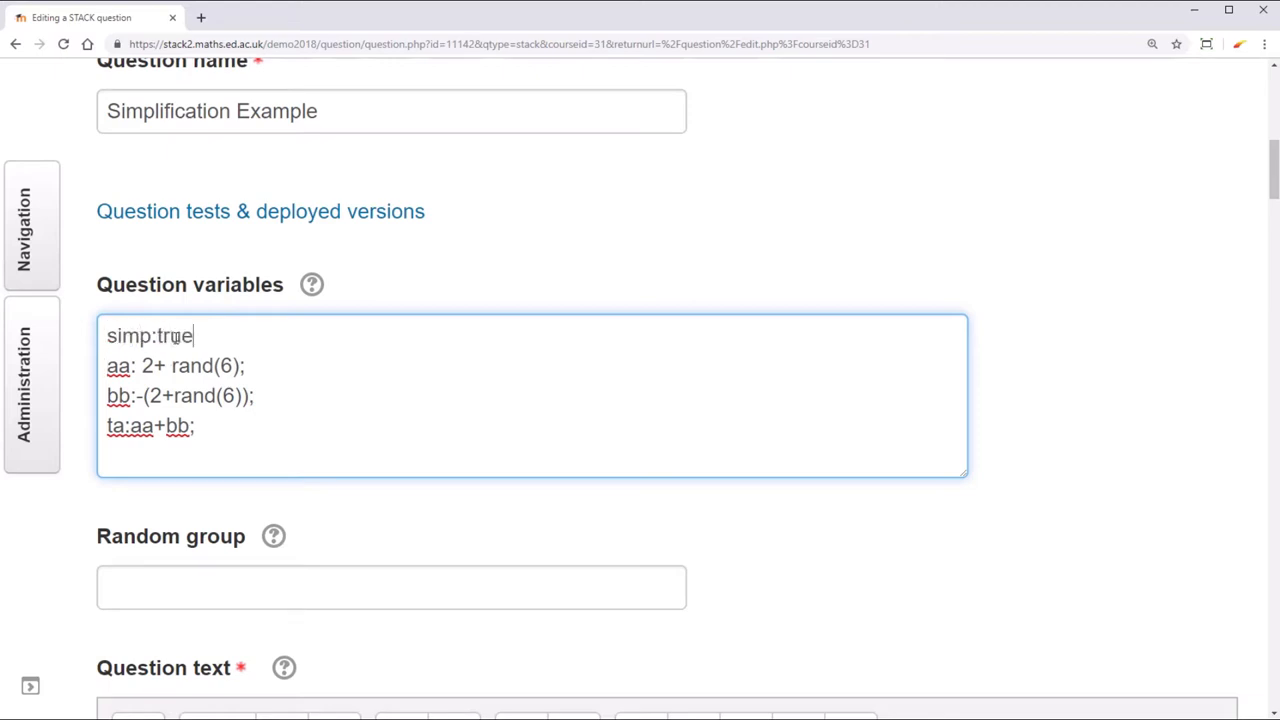
type(";")
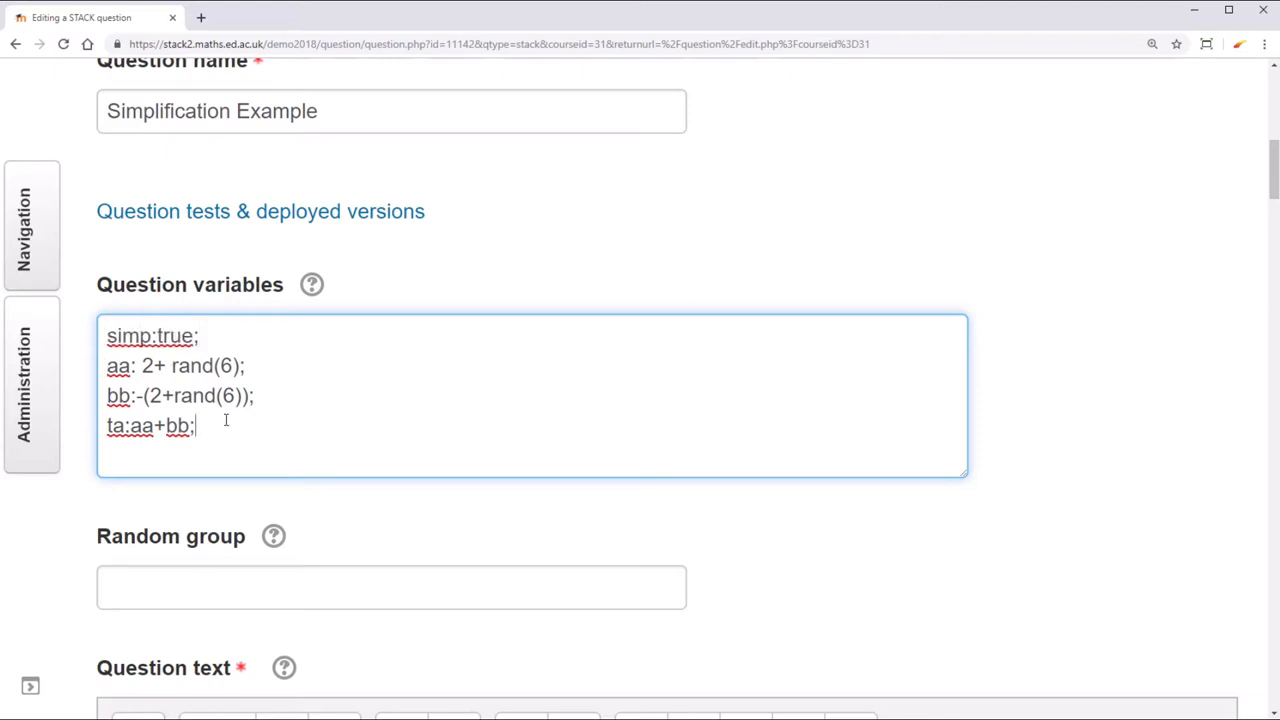
type("simp:fal")
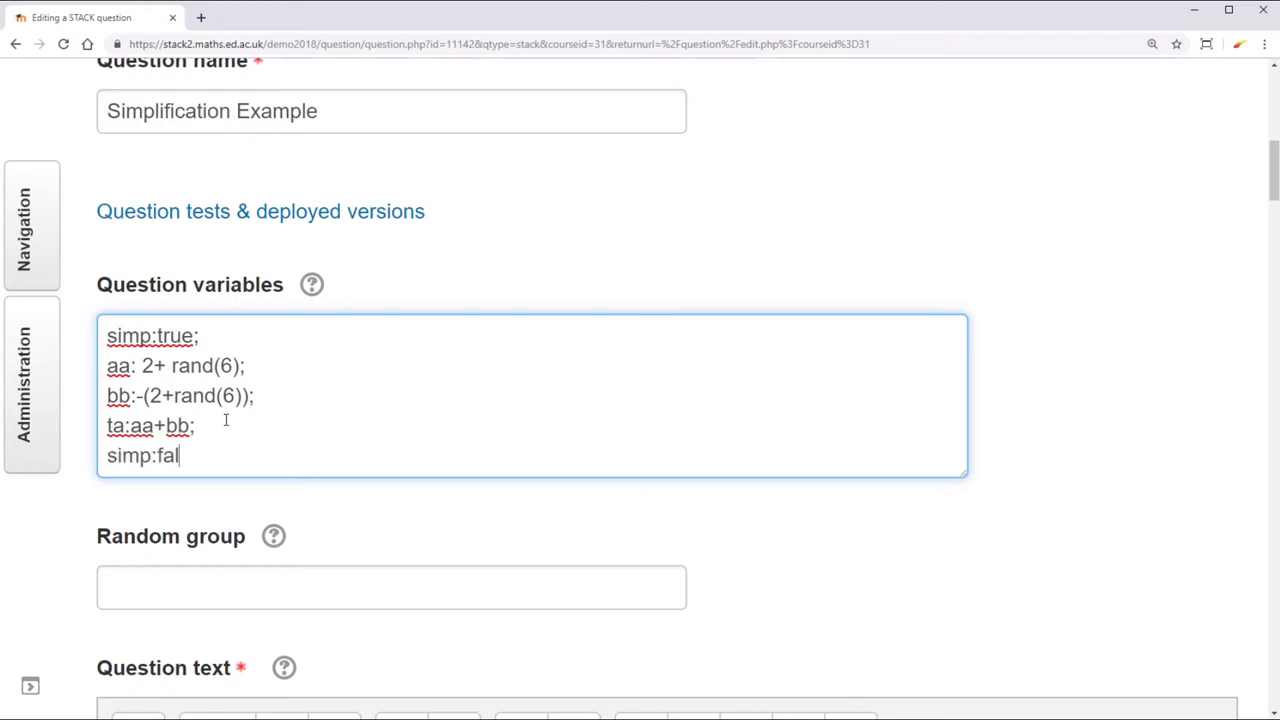
type("se;")
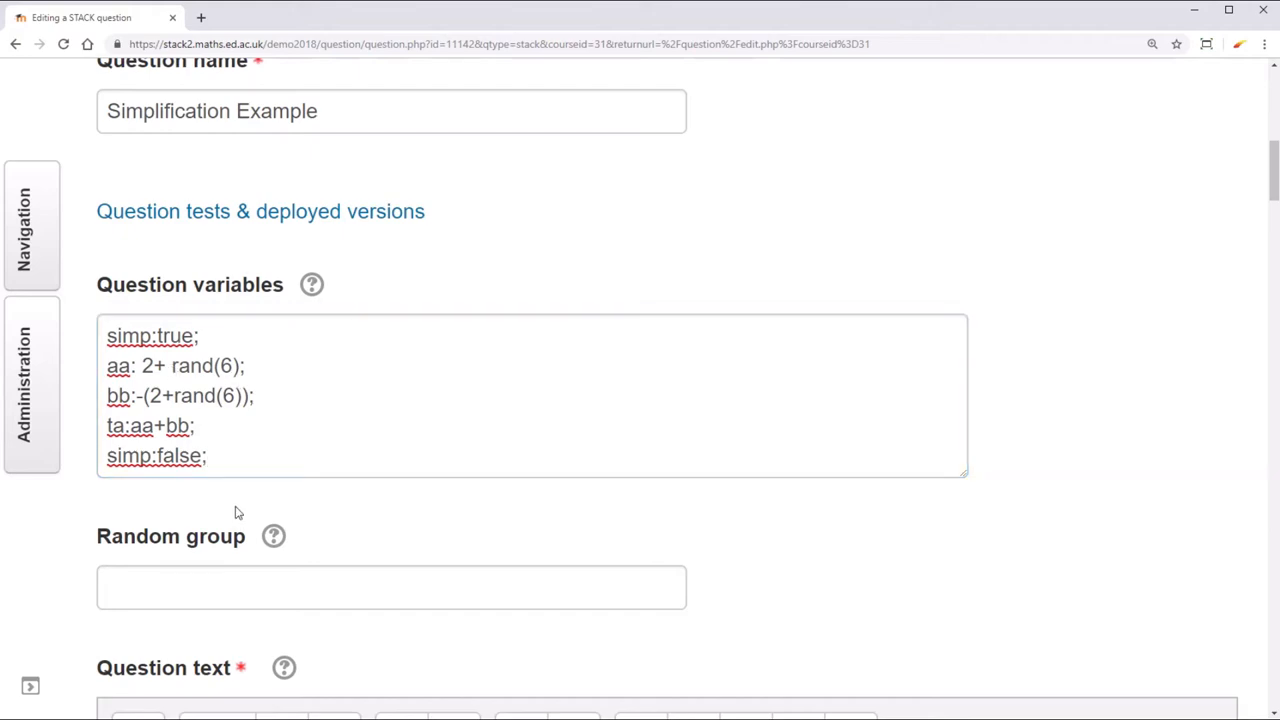
- Save changes and continue editing, then preview again to see Find \({7-6}\)
scroll("down", 3)
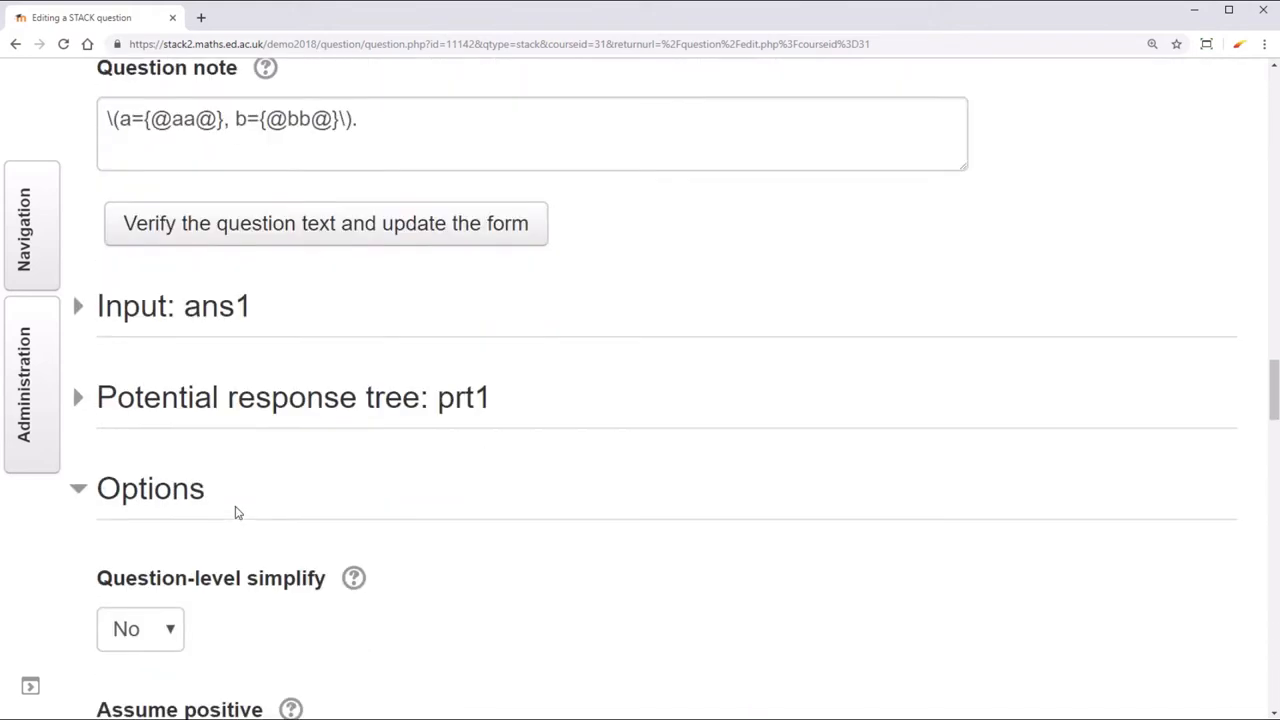
scroll("down", 3)
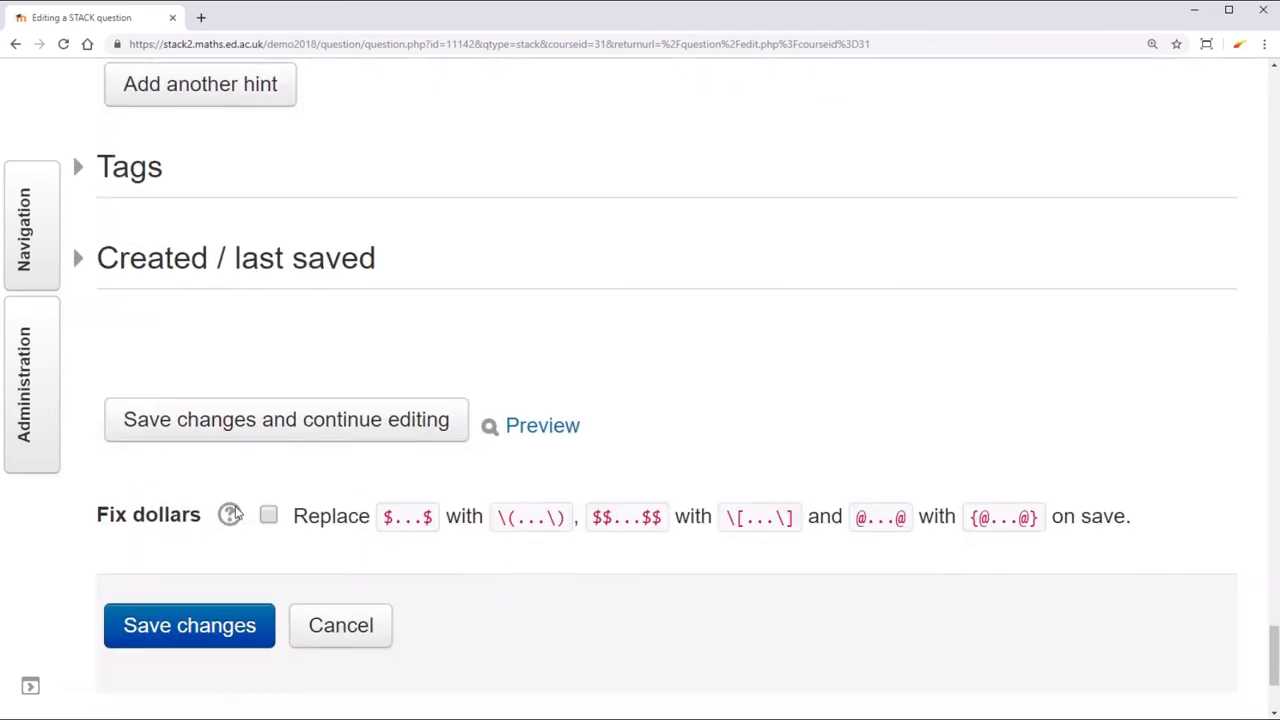
left_click(188, 624)
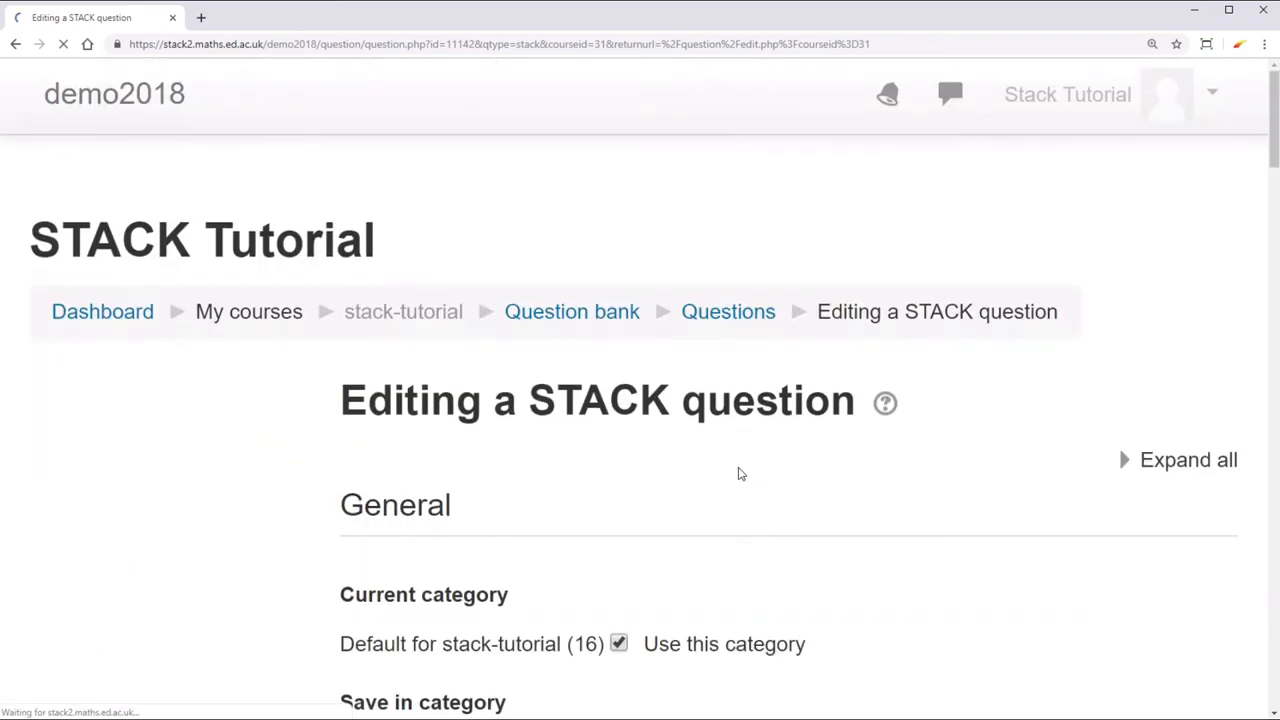
scroll("down", 3)
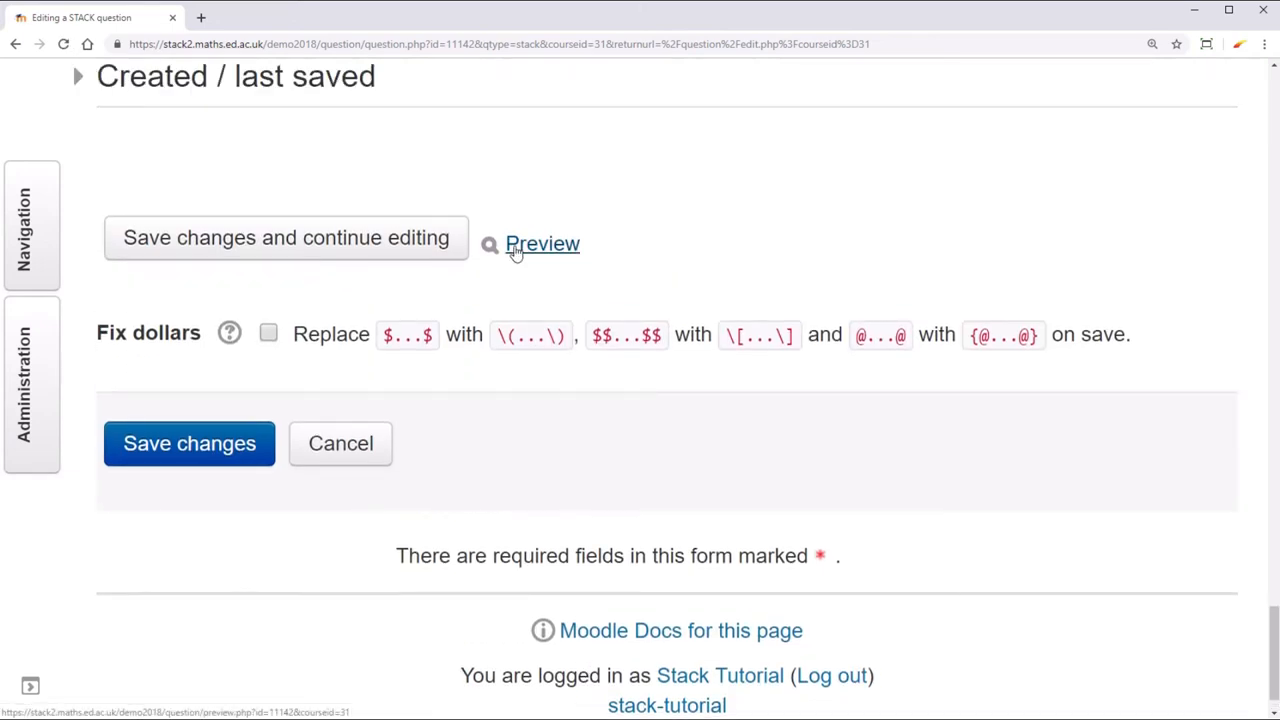
left_click(542, 244)
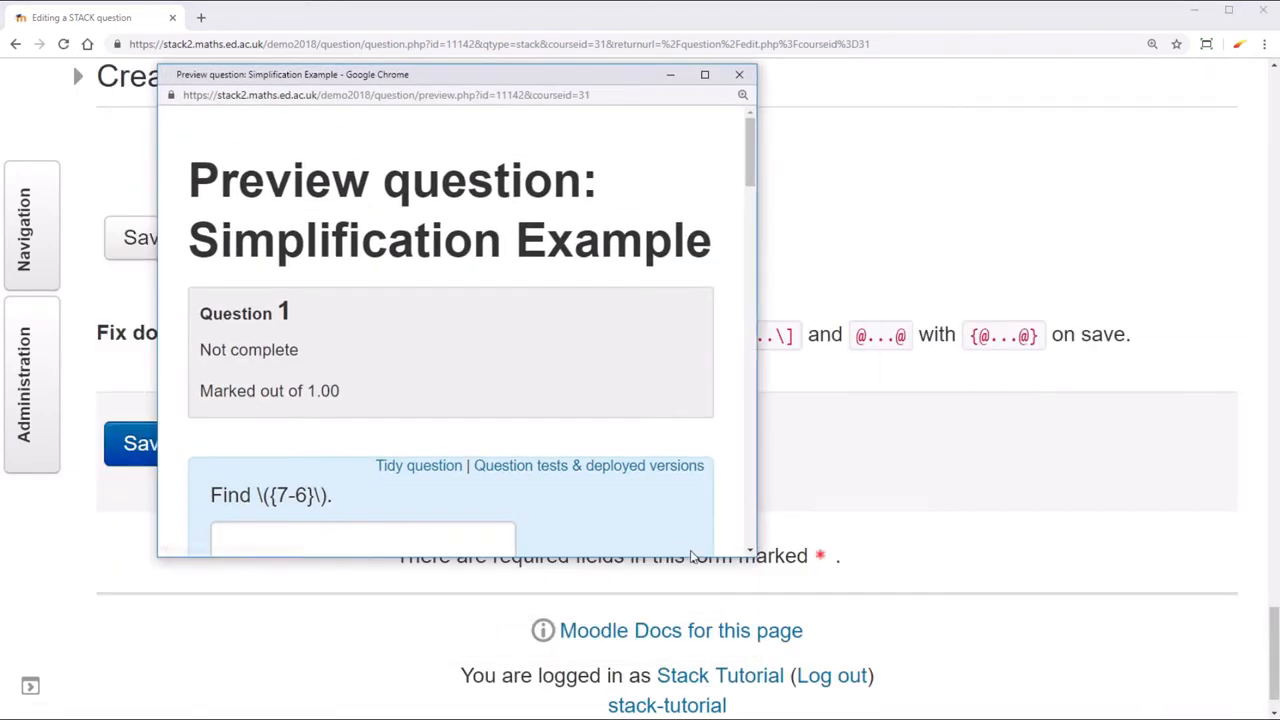